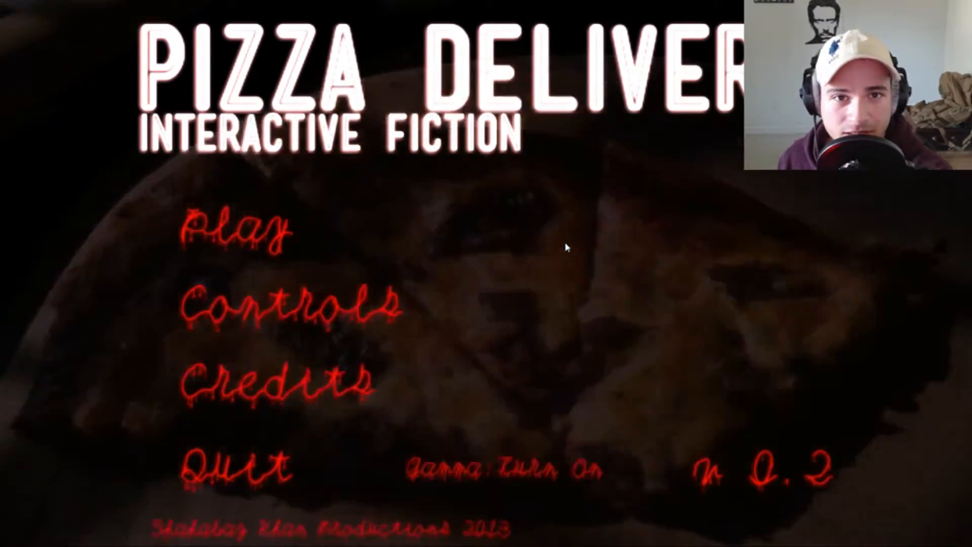
click(233, 234)
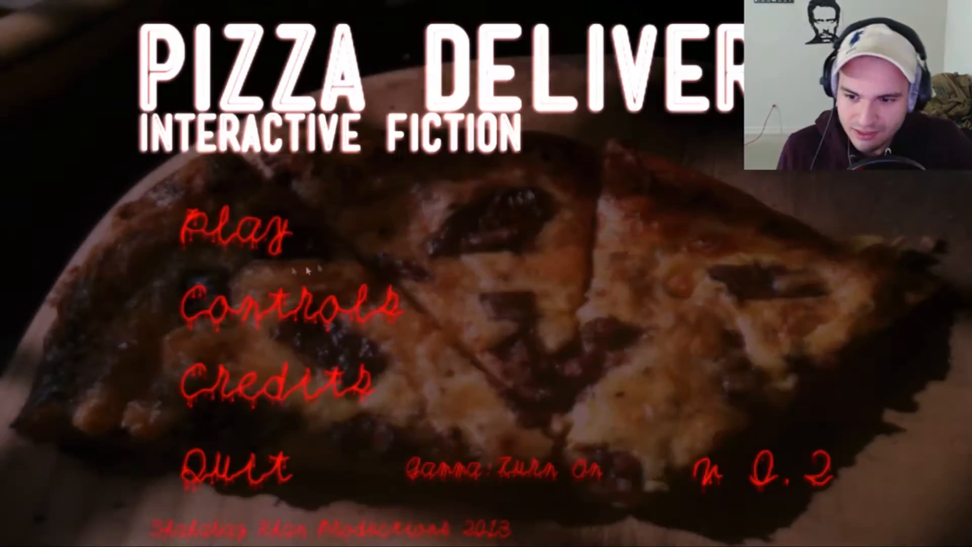
click(237, 233)
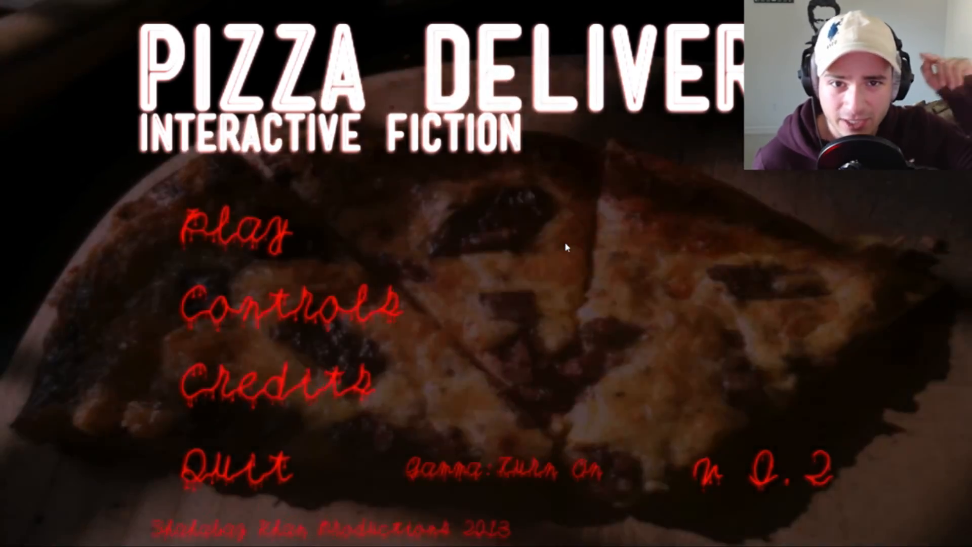
click(237, 231)
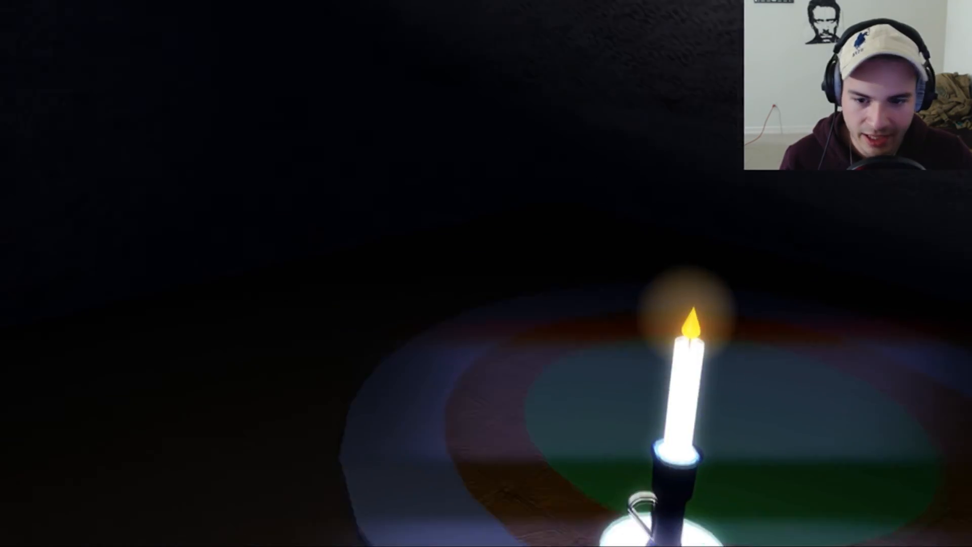